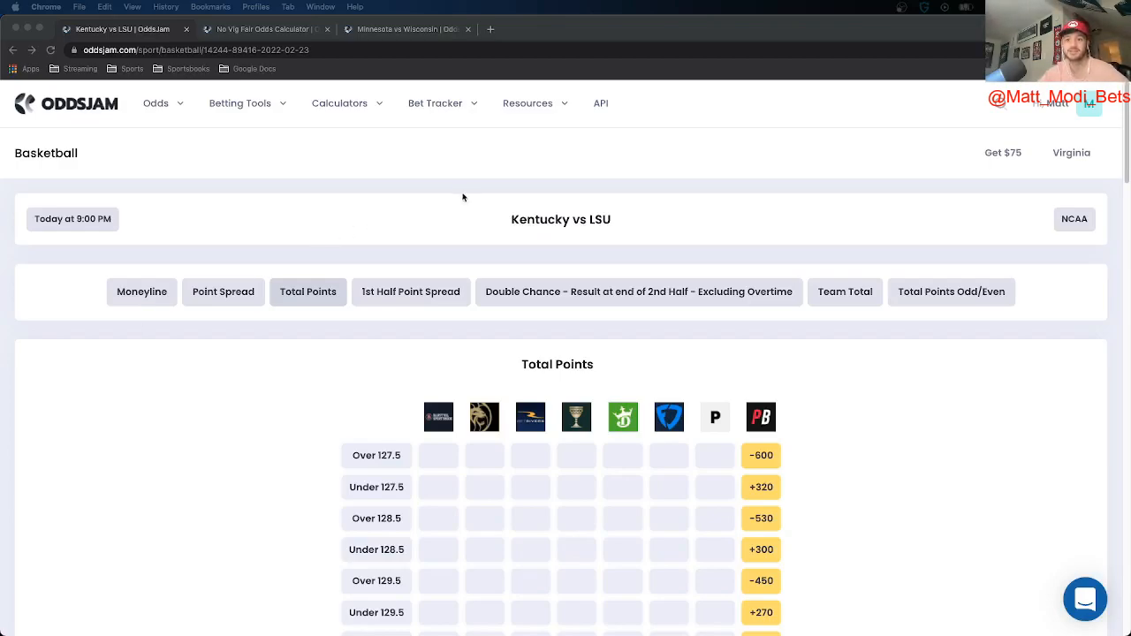
{"action": "mouse_move", "coordinate": [627, 220]}
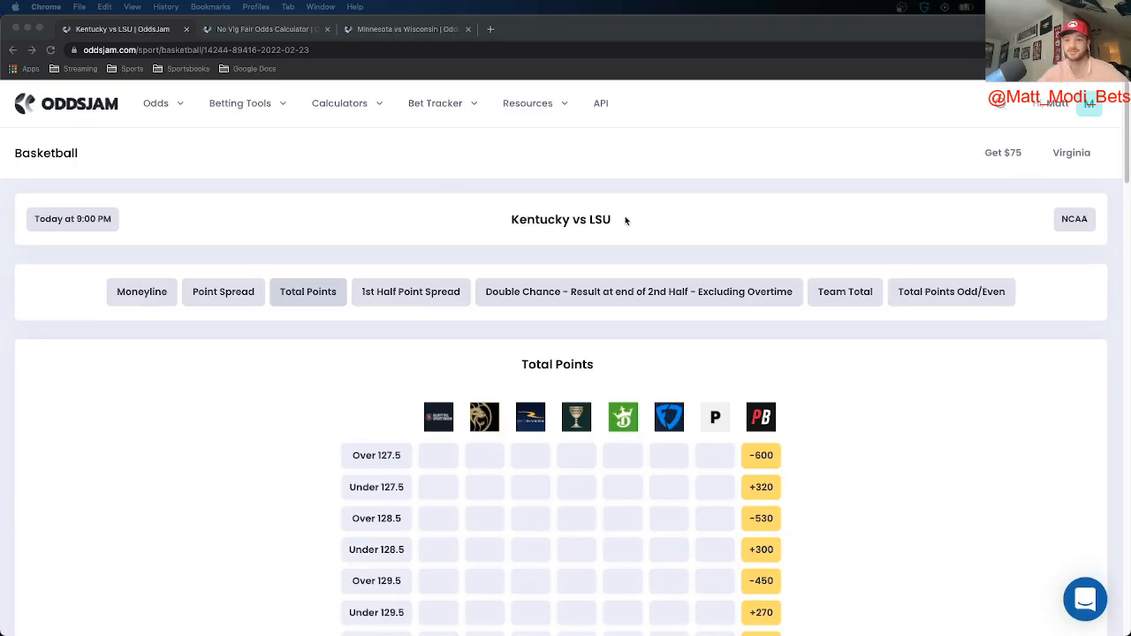
Bring the Kentucky vs LSU Total Points table down to the 141-145 lines around Over 142
{"action": "double_click", "coordinate": [560, 219]}
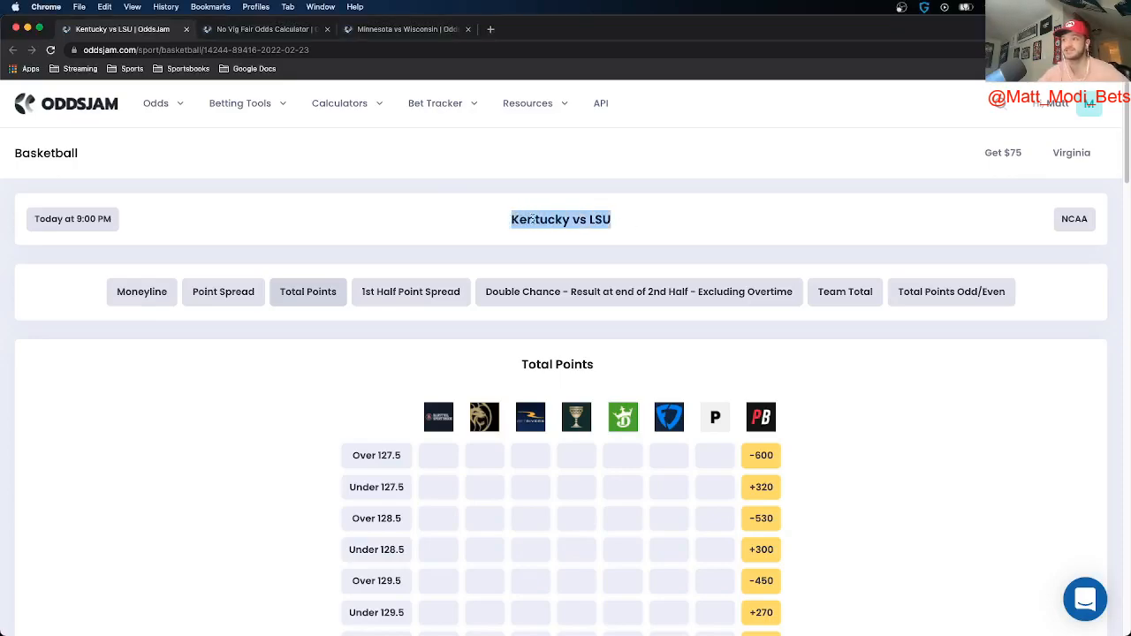
{"action": "scroll", "scroll_direction": "down", "scroll_amount": 3}
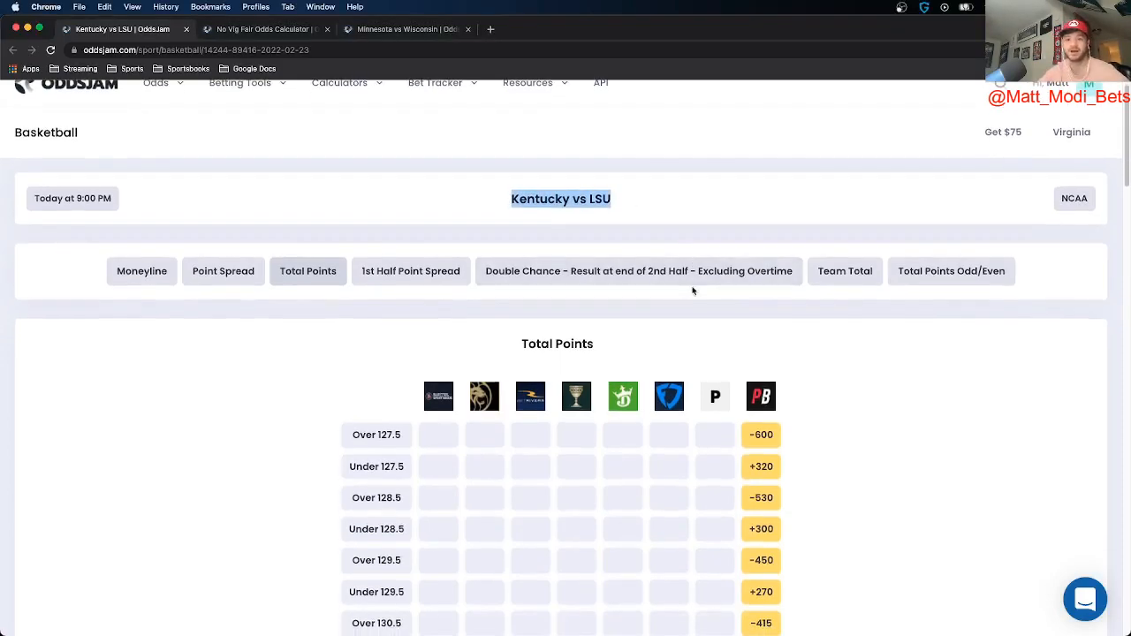
{"action": "scroll", "scroll_direction": "down", "scroll_amount": 3}
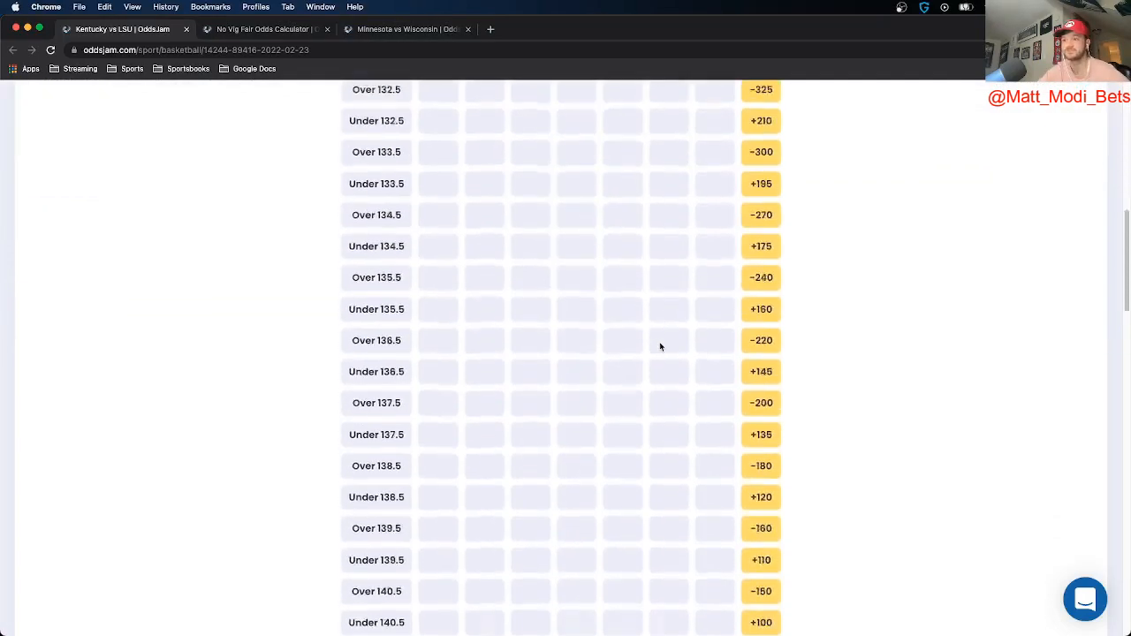
{"action": "scroll", "scroll_direction": "down", "scroll_amount": 3}
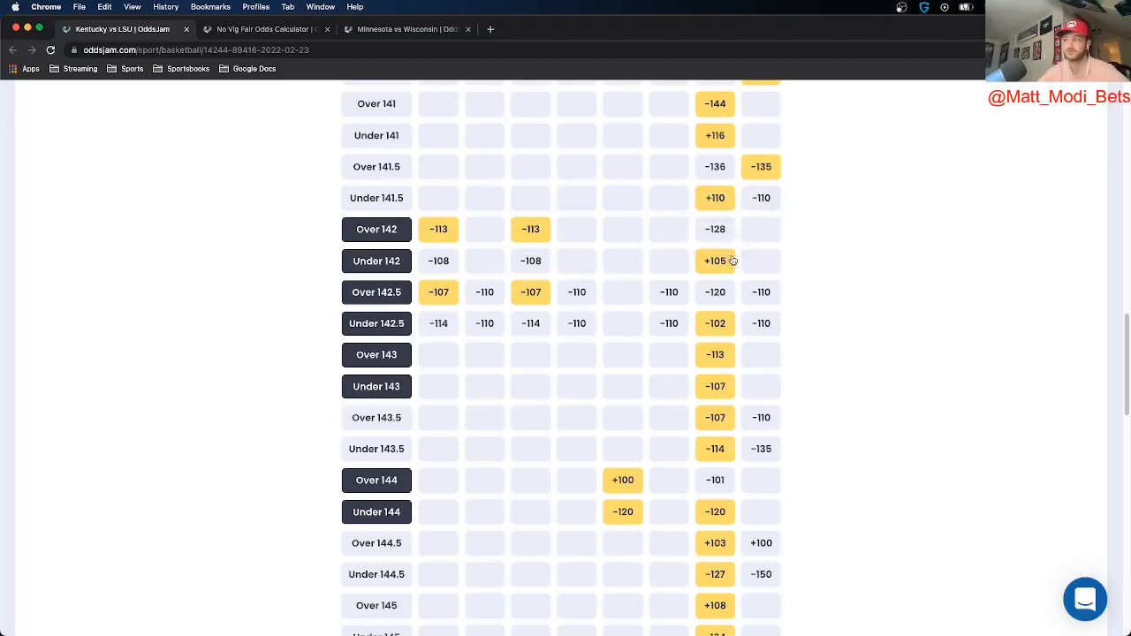
{"action": "mouse_move", "coordinate": [625, 276]}
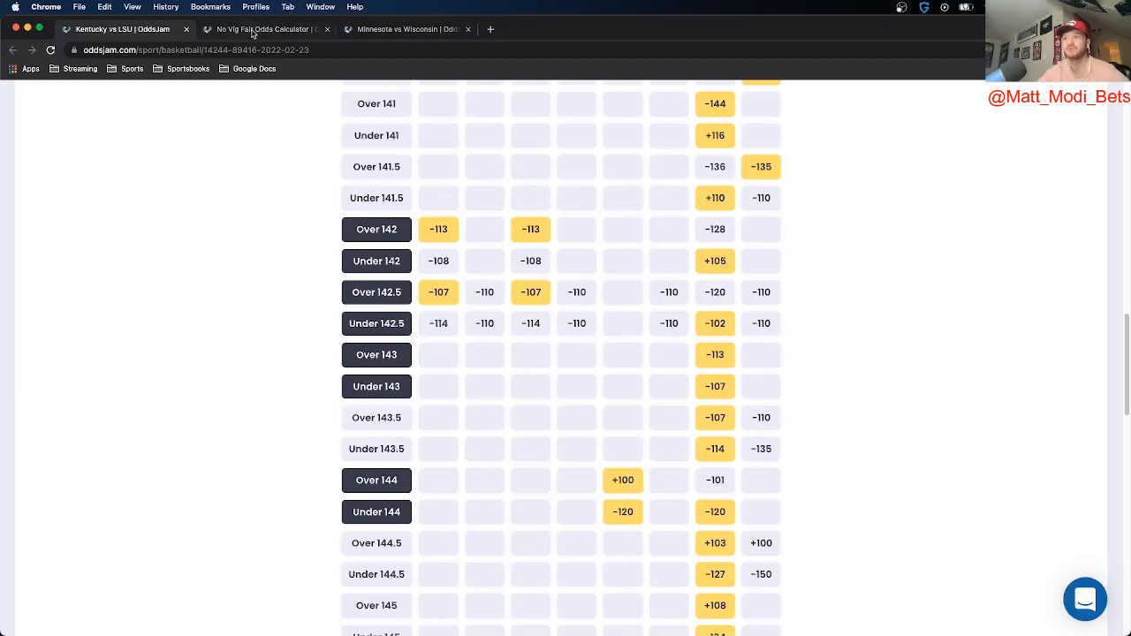
{"action": "left_click", "coordinate": [262, 30]}
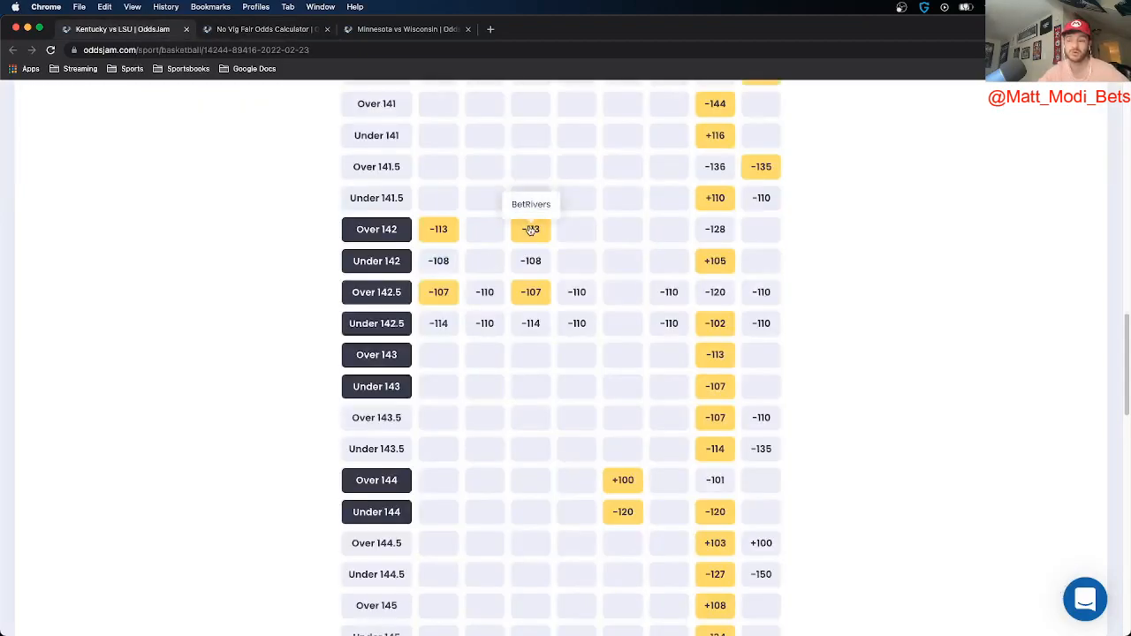
Log Over 142 at BetRivers -113 with a $100 stake, then switch to Minnesota vs Wisconsin
{"action": "left_click", "coordinate": [530, 229]}
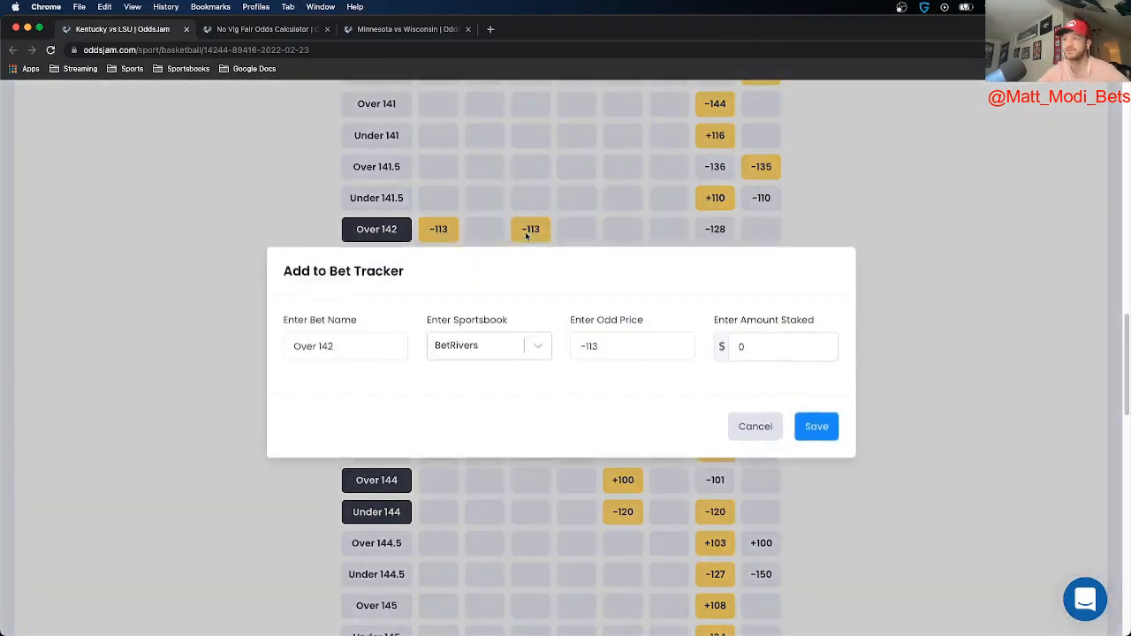
{"action": "left_click", "coordinate": [776, 352]}
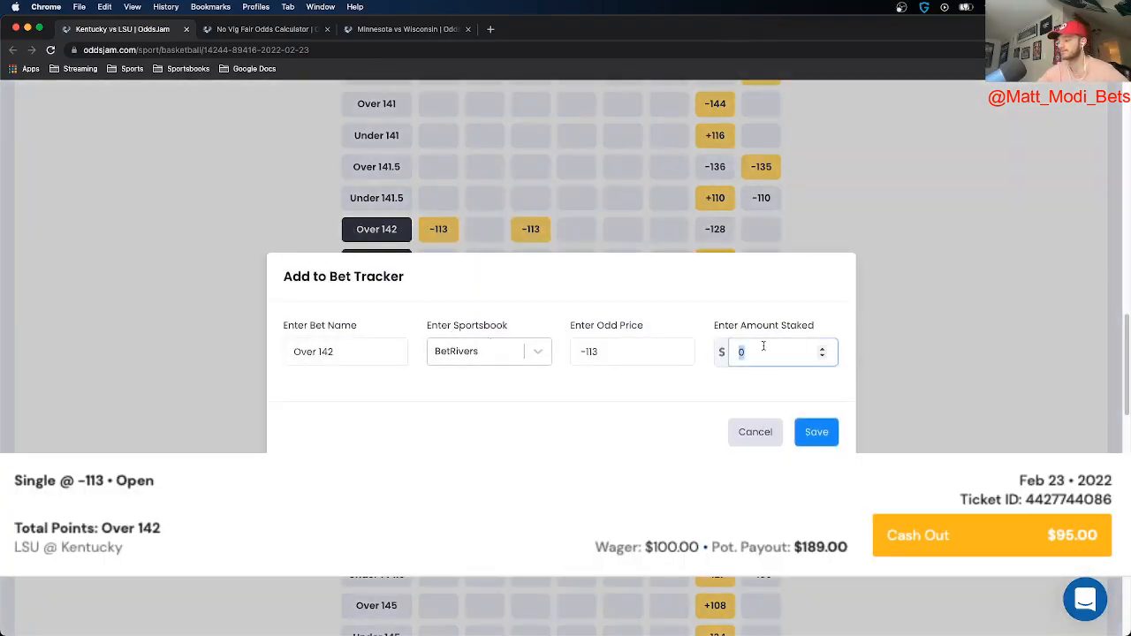
{"action": "type", "text": "100"}
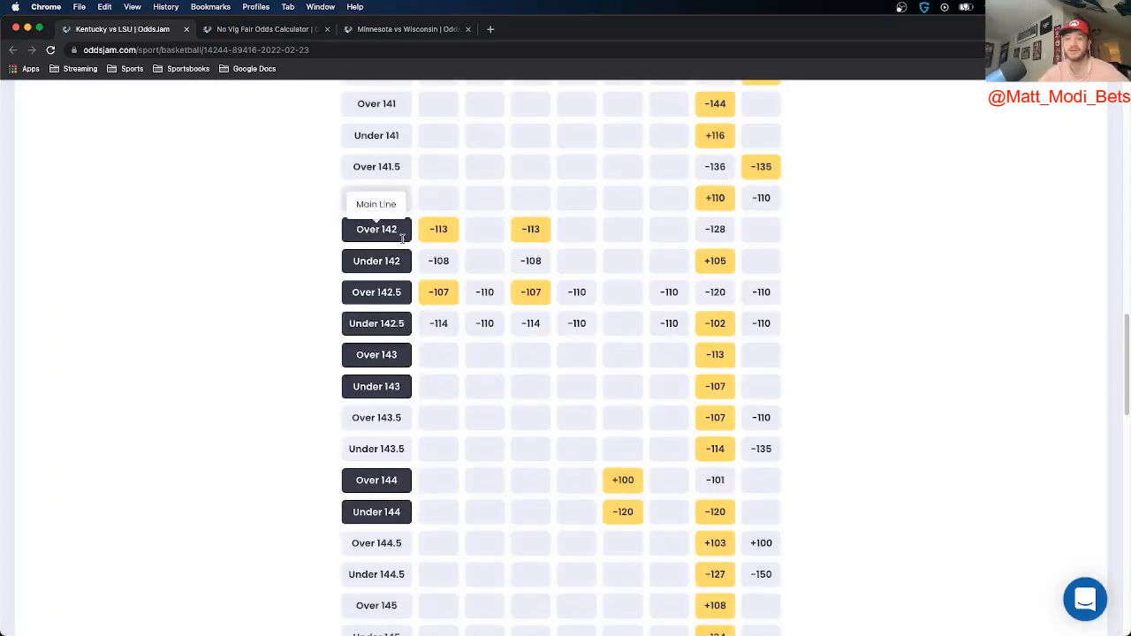
{"action": "mouse_move", "coordinate": [577, 291]}
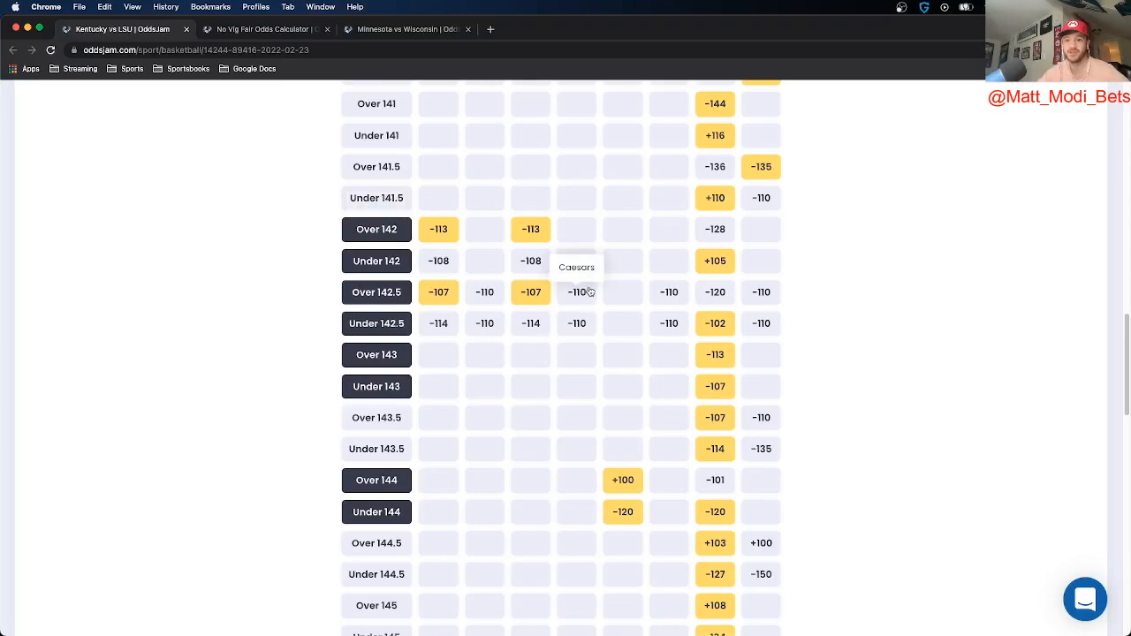
{"action": "left_click", "coordinate": [403, 29]}
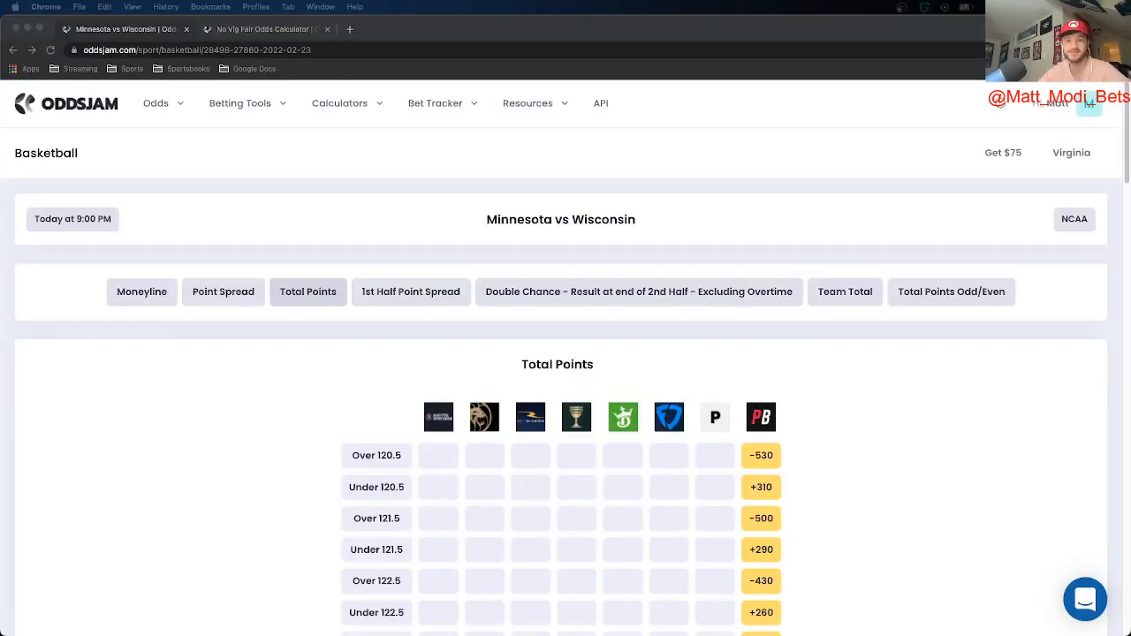
Compare the Over 134.5 Minnesota vs Wisconsin line with its +115.87 no-vig fair odds
{"action": "double_click", "coordinate": [594, 220]}
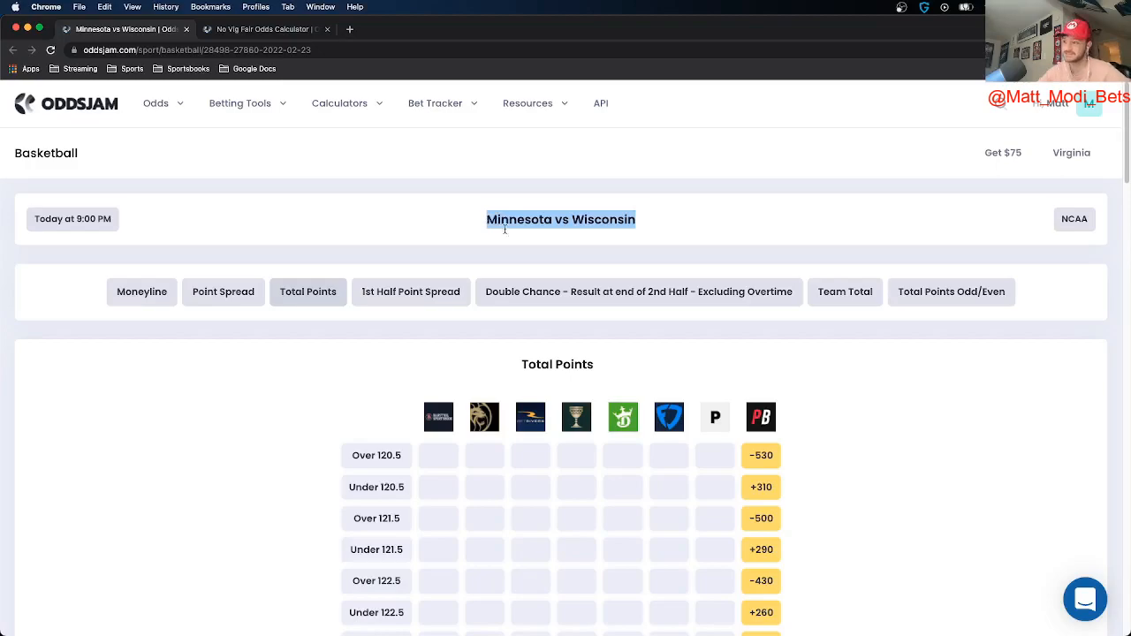
{"action": "scroll", "scroll_direction": "down", "scroll_amount": 3}
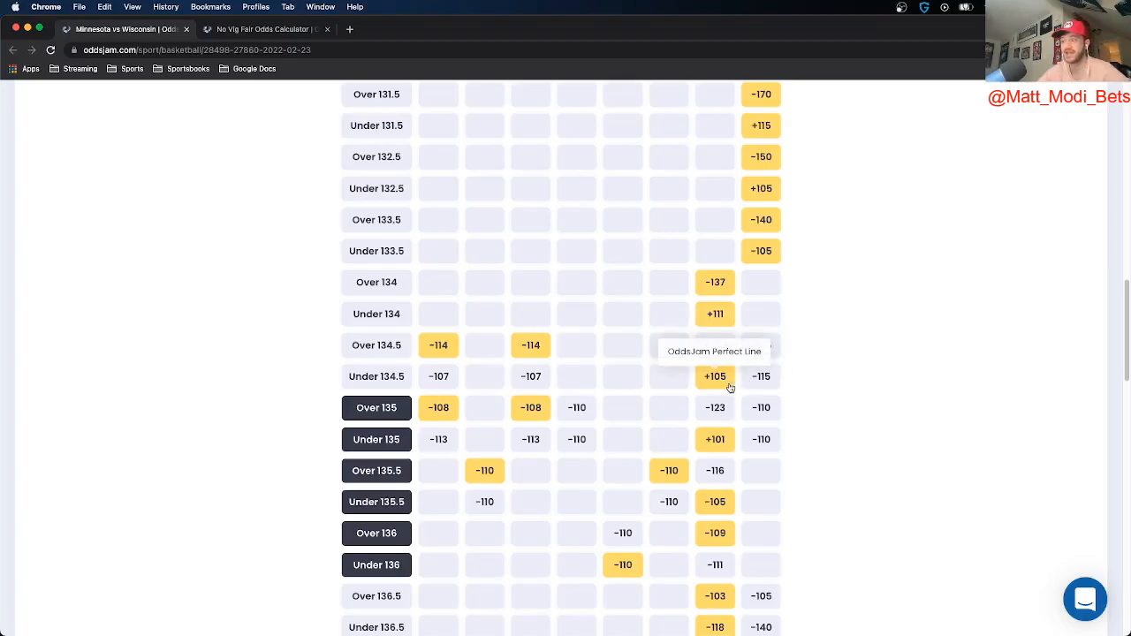
{"action": "mouse_move", "coordinate": [876, 357]}
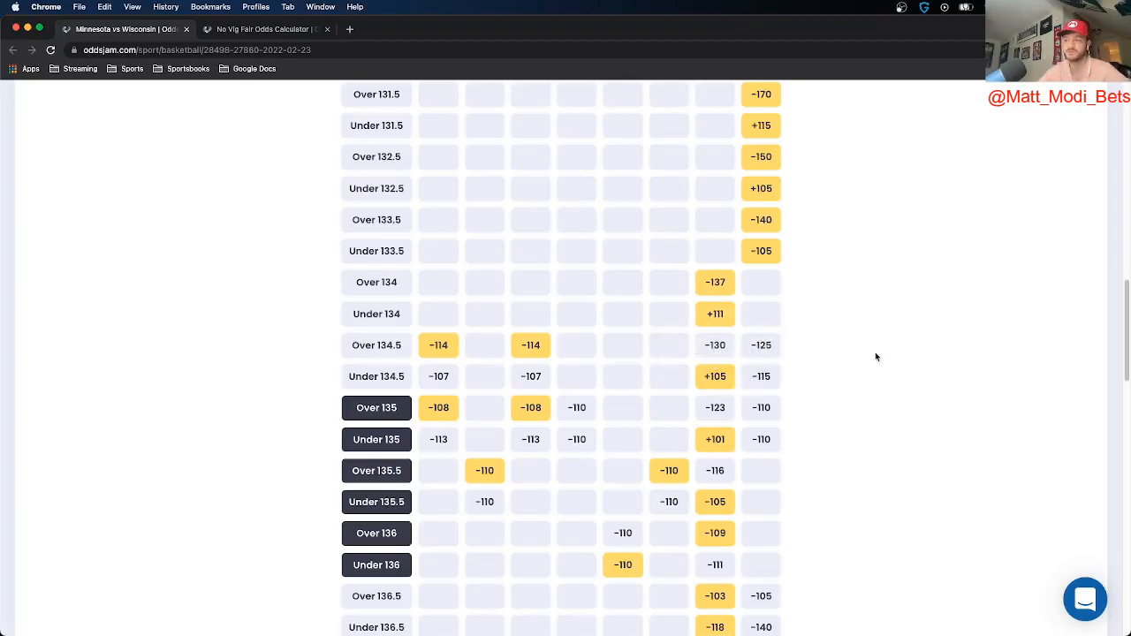
{"action": "left_click", "coordinate": [265, 29]}
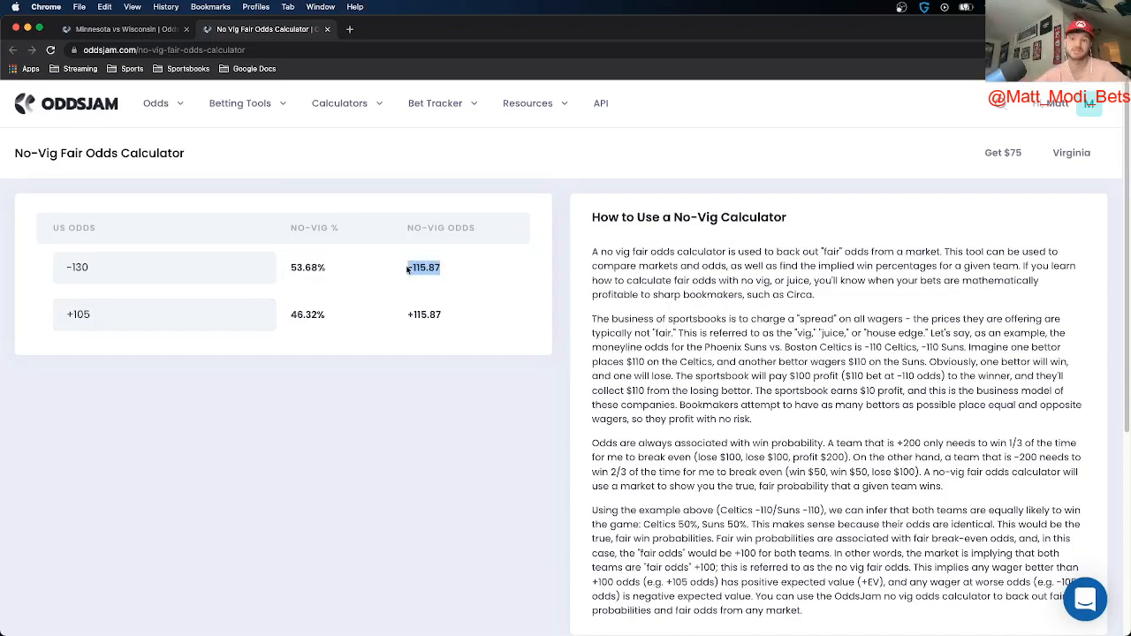
{"action": "left_click", "coordinate": [123, 30]}
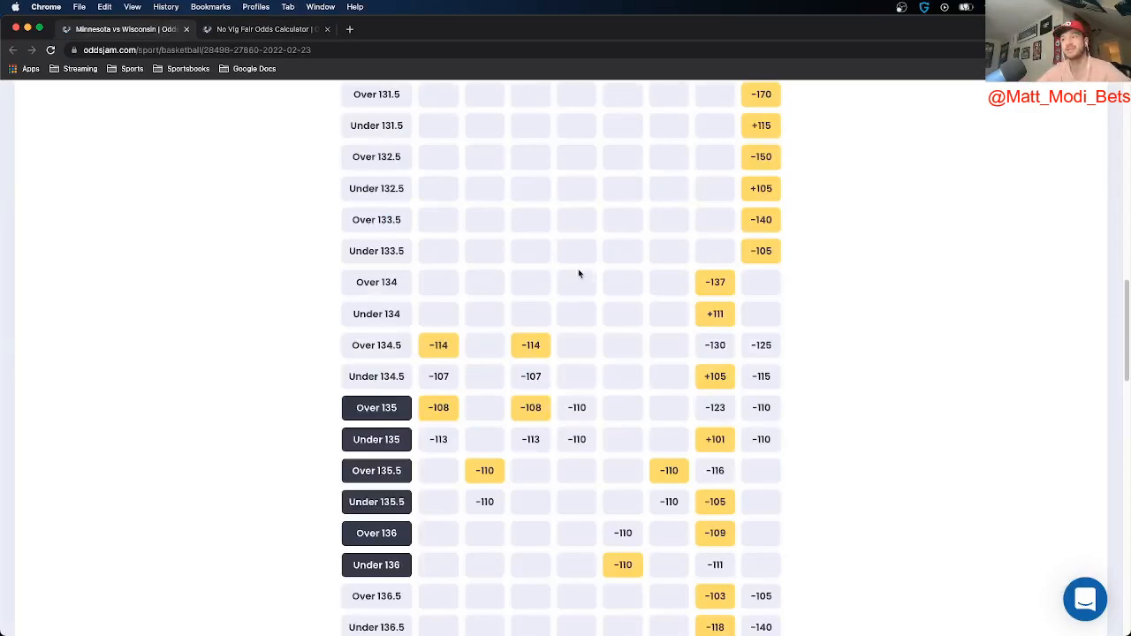
{"action": "mouse_move", "coordinate": [551, 359]}
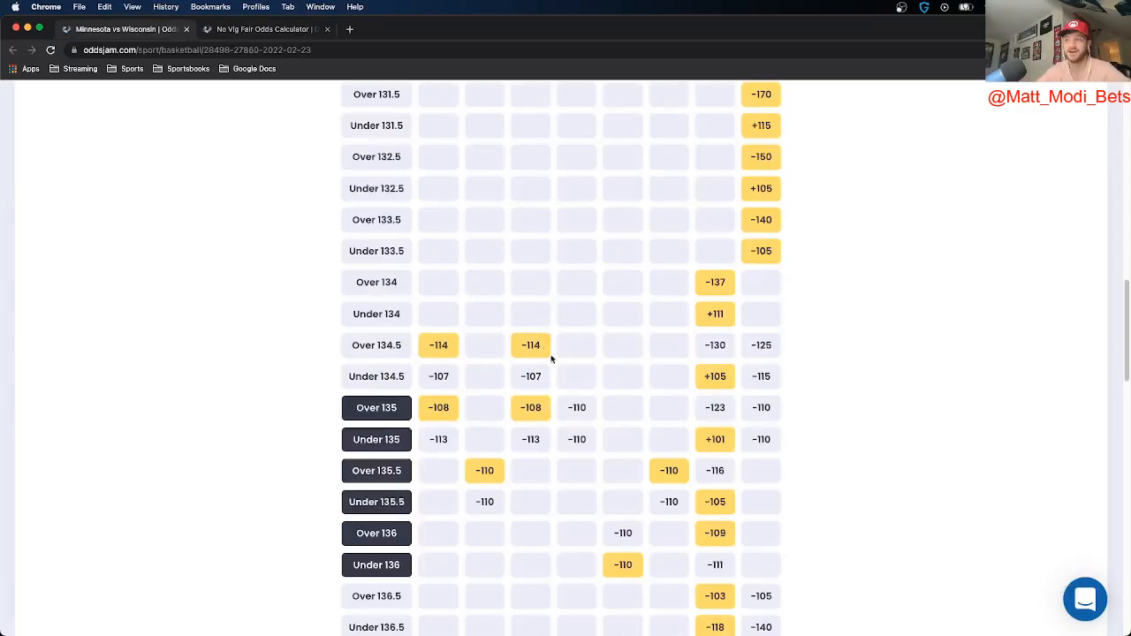
{"action": "mouse_move", "coordinate": [531, 345]}
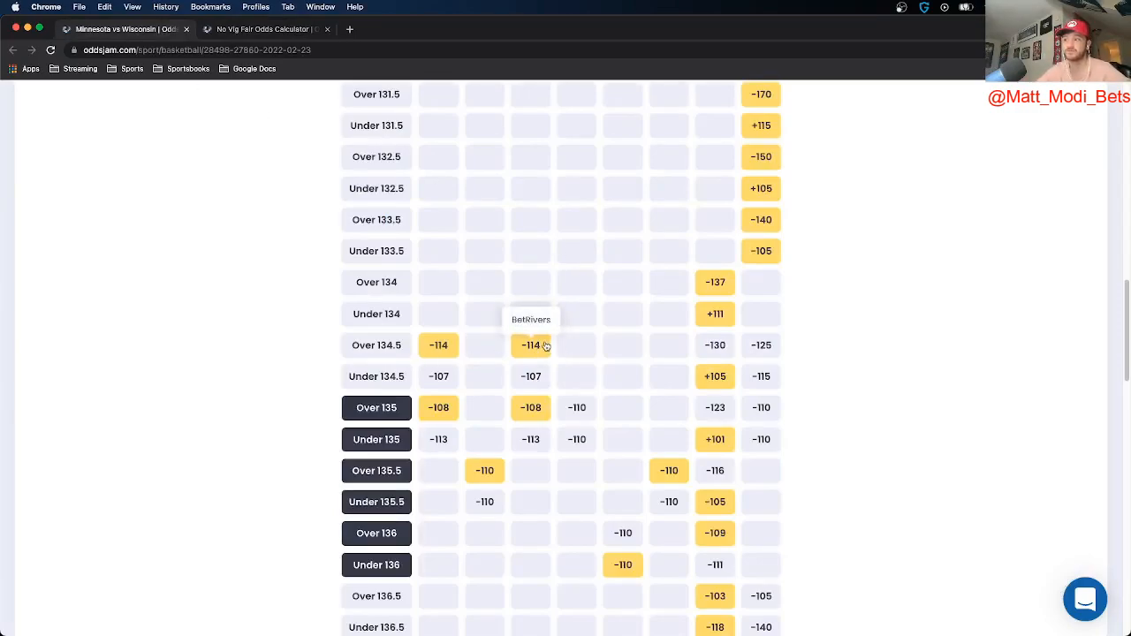
Log Over 134.5 at BetRivers -114 with a $75 stake in the Bet Tracker
{"action": "left_click", "coordinate": [532, 345]}
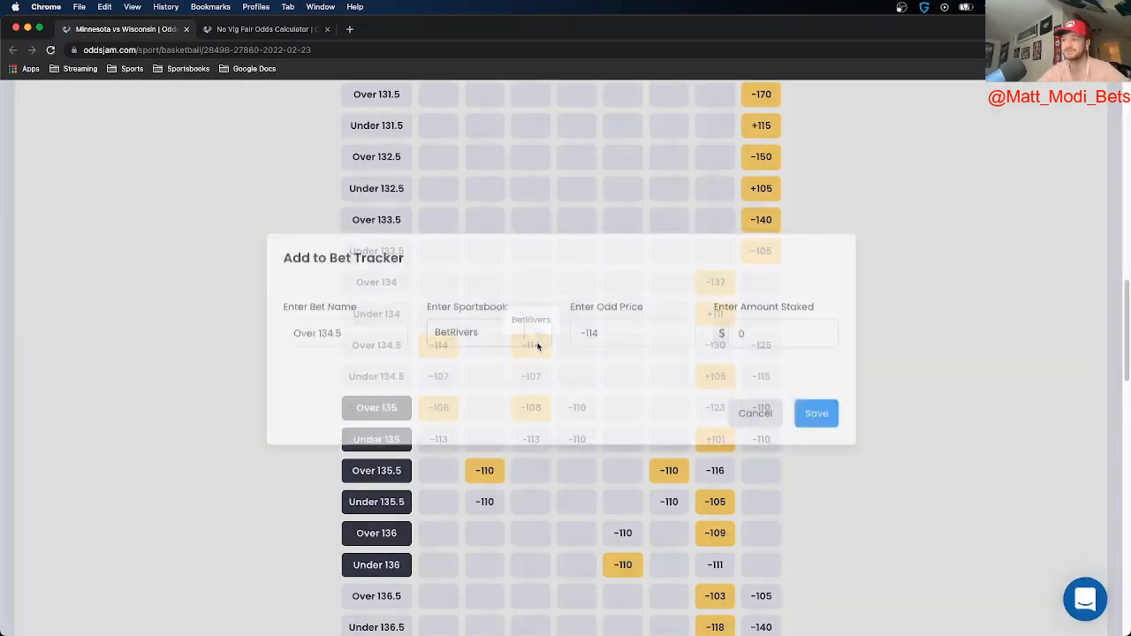
{"action": "type", "text": "7"}
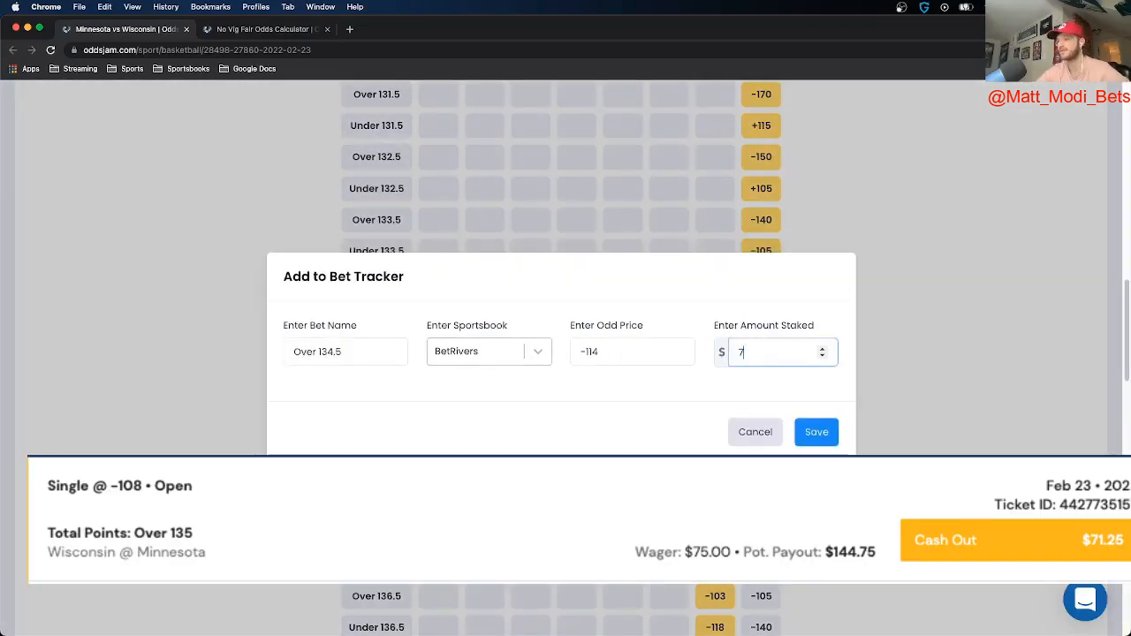
{"action": "type", "text": "5"}
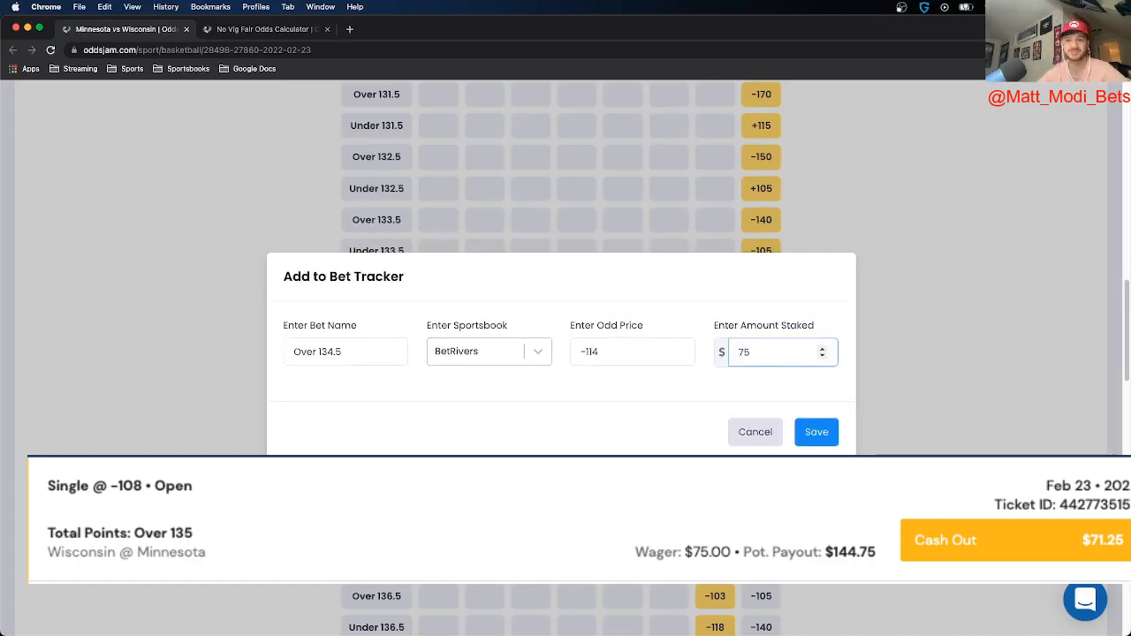
{"action": "mouse_move", "coordinate": [698, 358]}
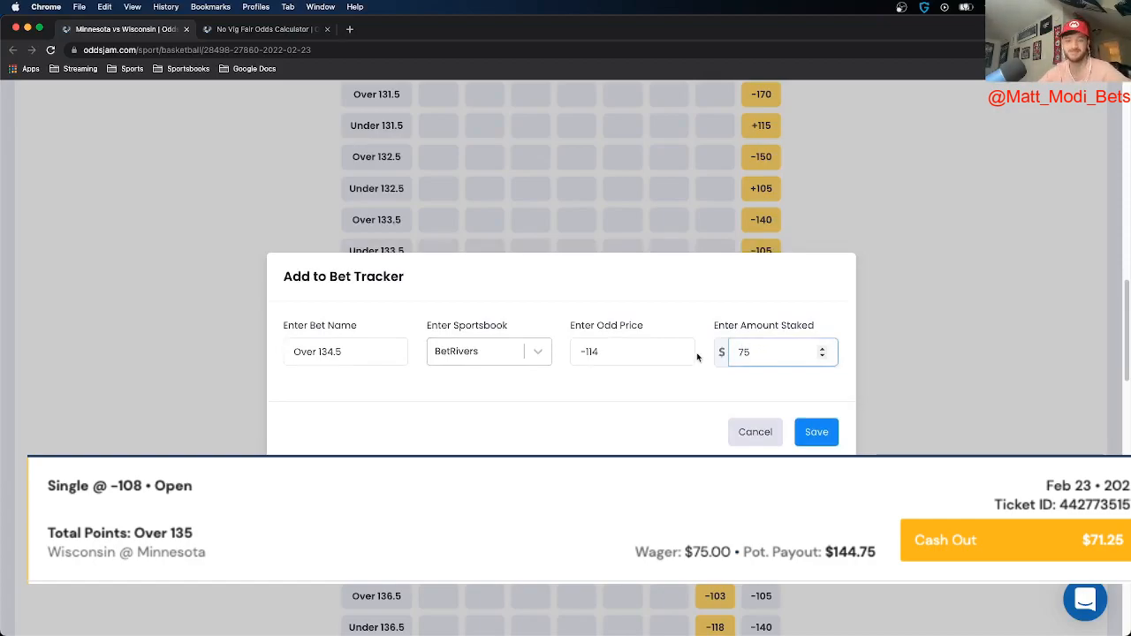
{"action": "triple_click", "coordinate": [773, 352]}
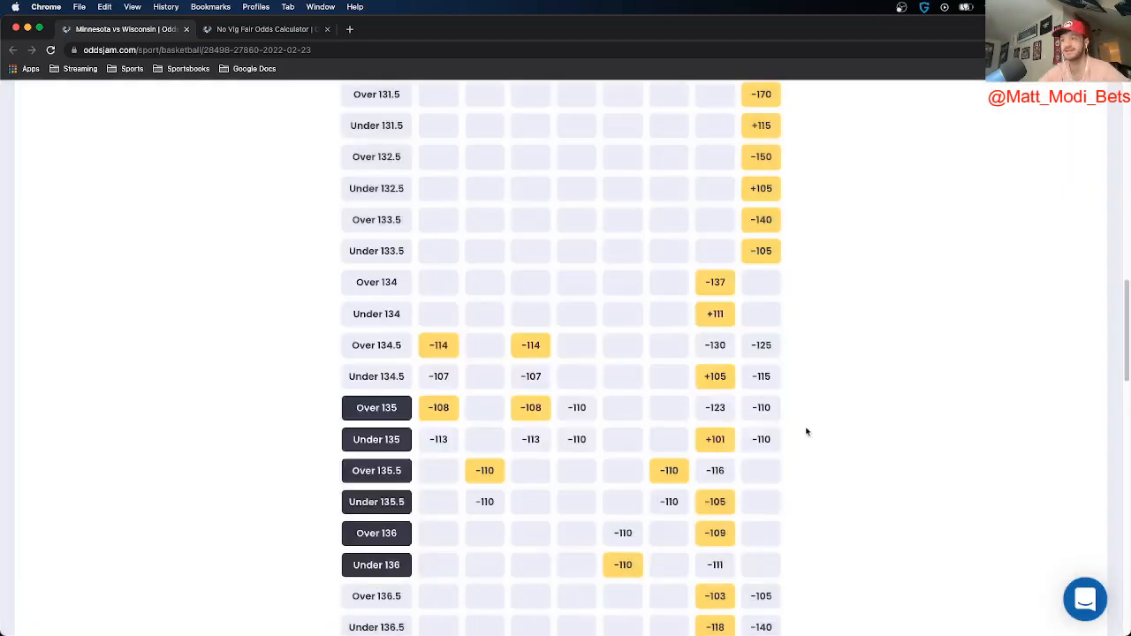
{"action": "double_click", "coordinate": [376, 345]}
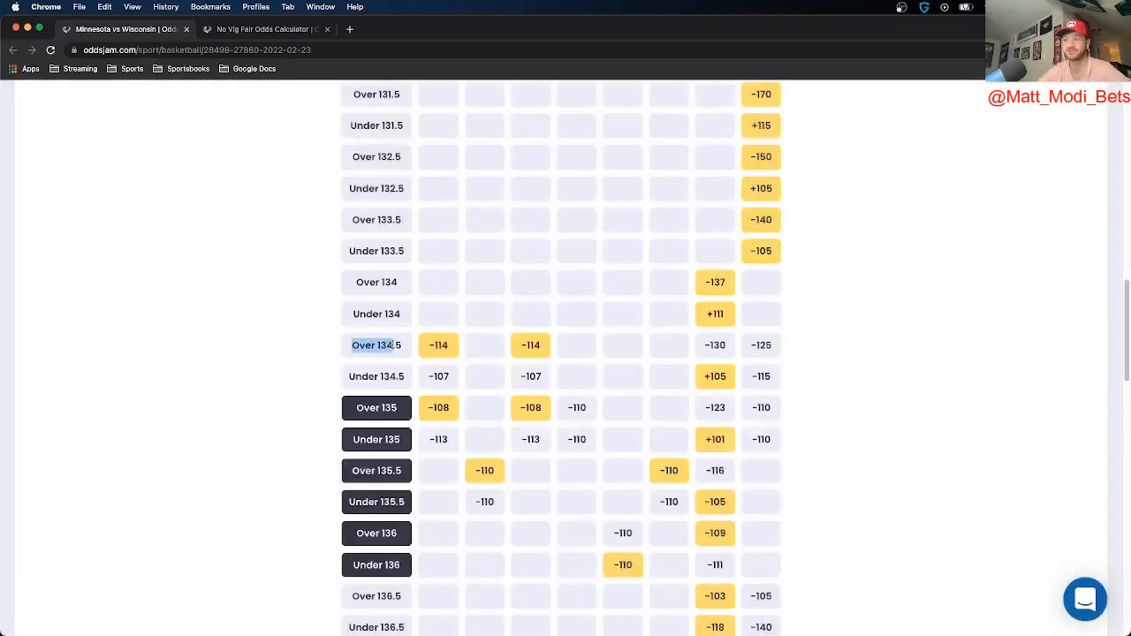